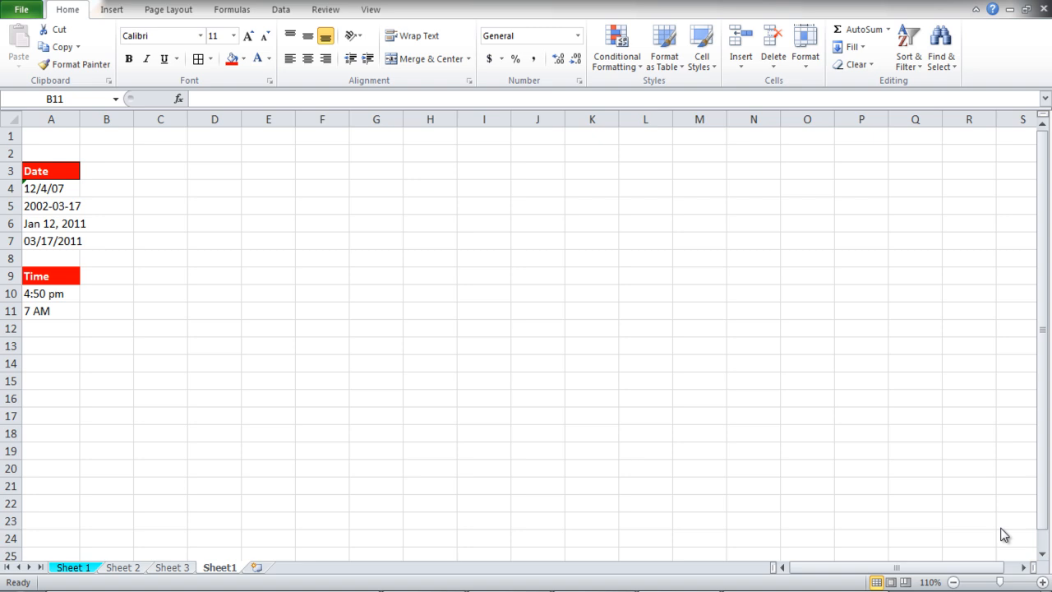
mouse_move(305, 305)
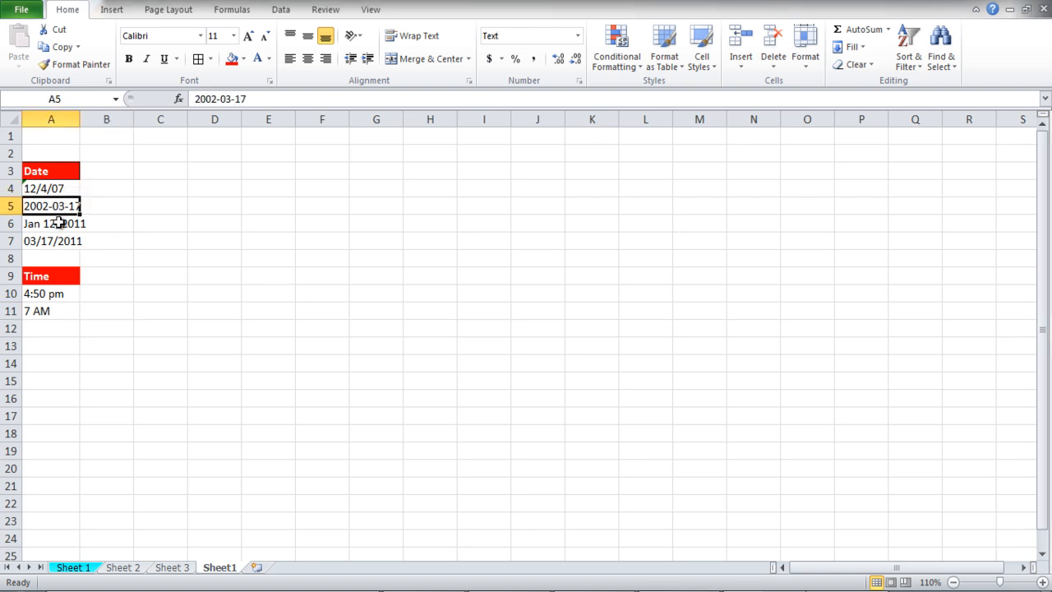
Enter =DATEVALUE(A4) in C4 and fill it down to C7 to convert the four text dates
left_click(50, 222)
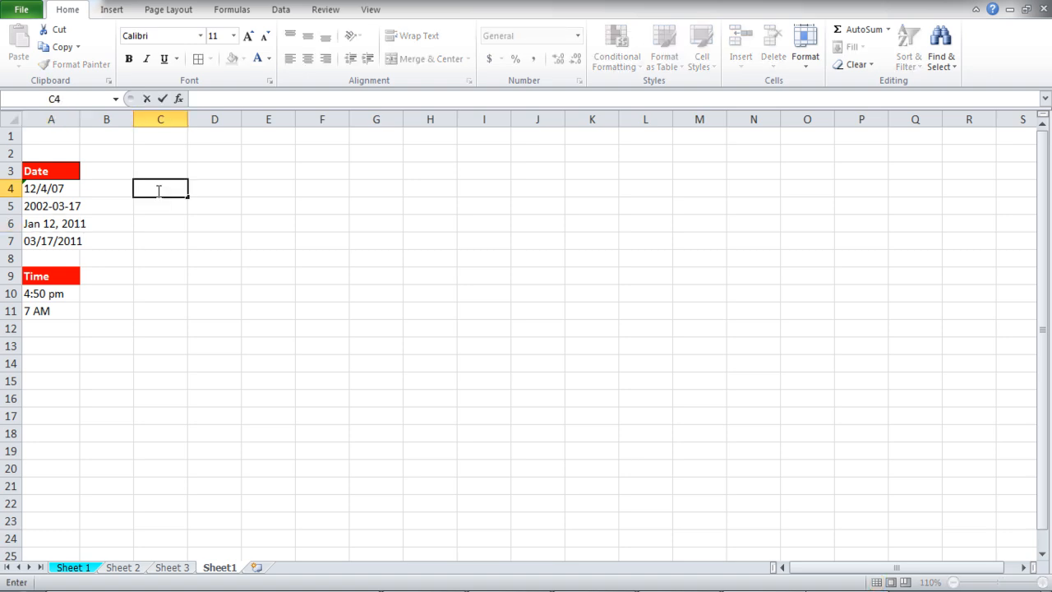
type("=date")
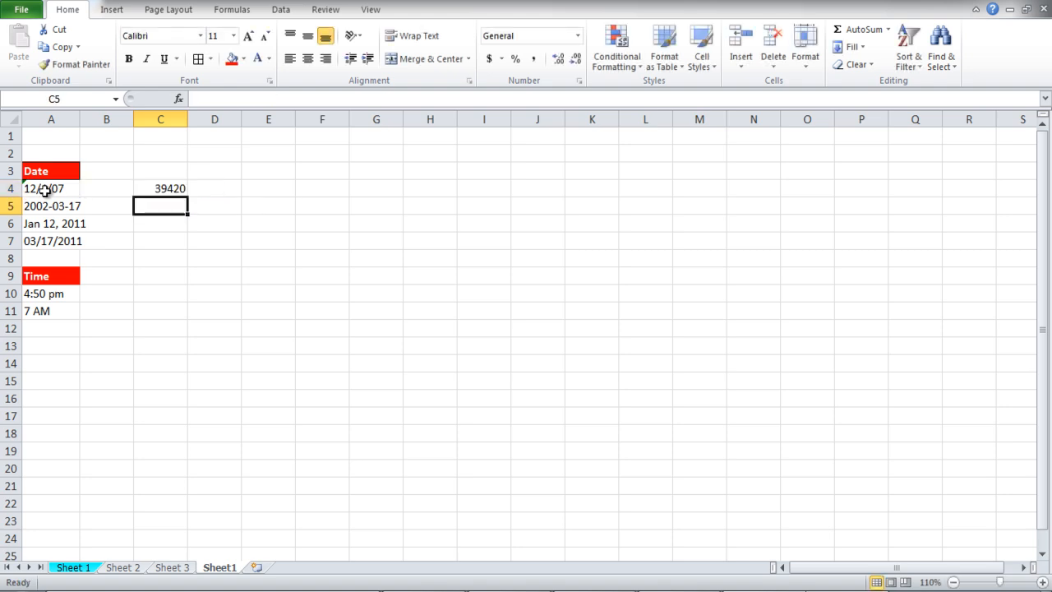
left_click(161, 188)
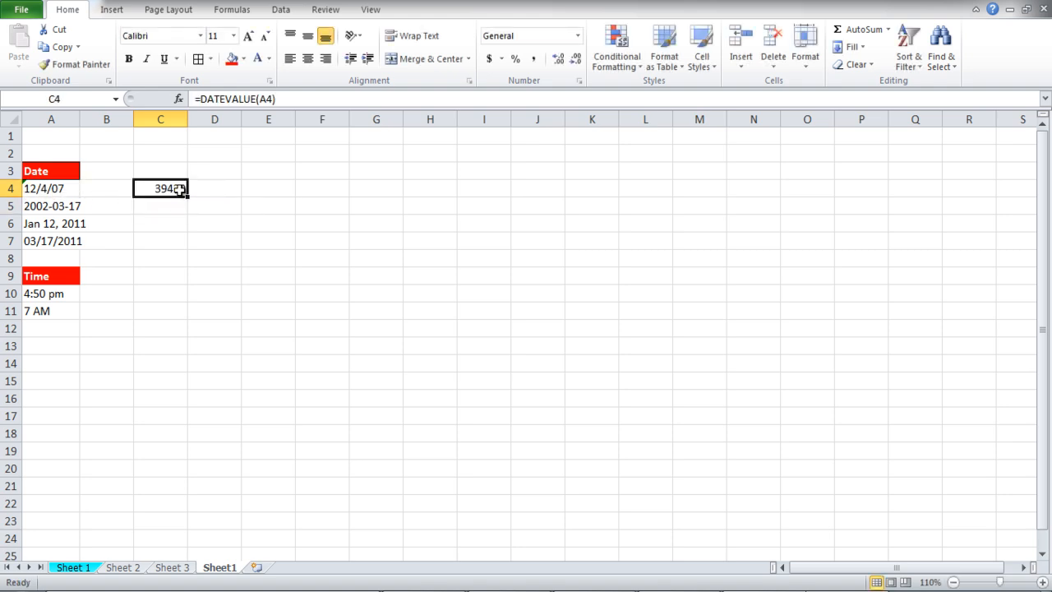
left_click_drag(160, 189, 160, 241)
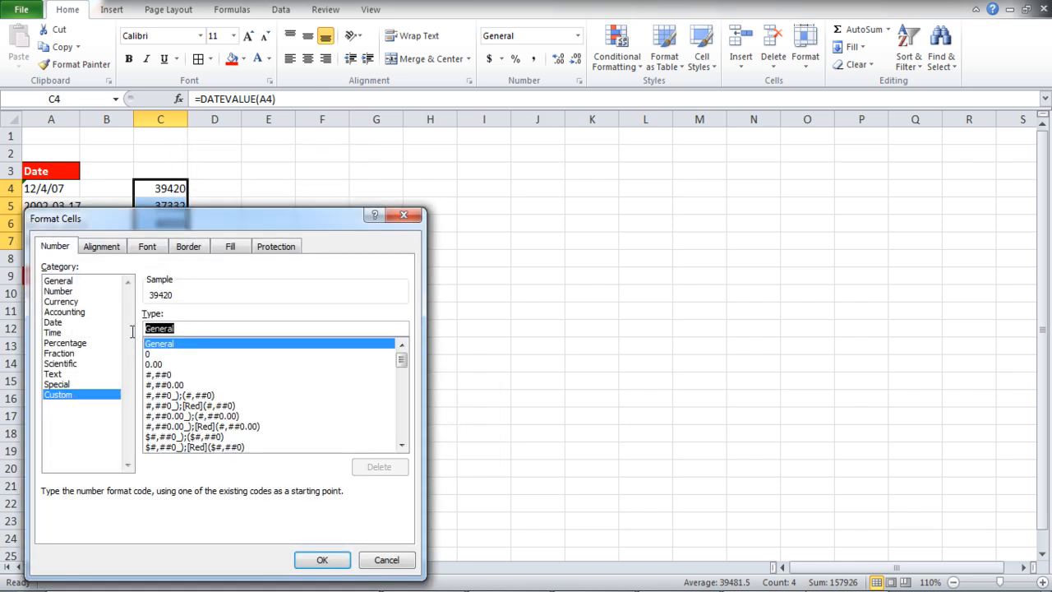
mouse_move(133, 335)
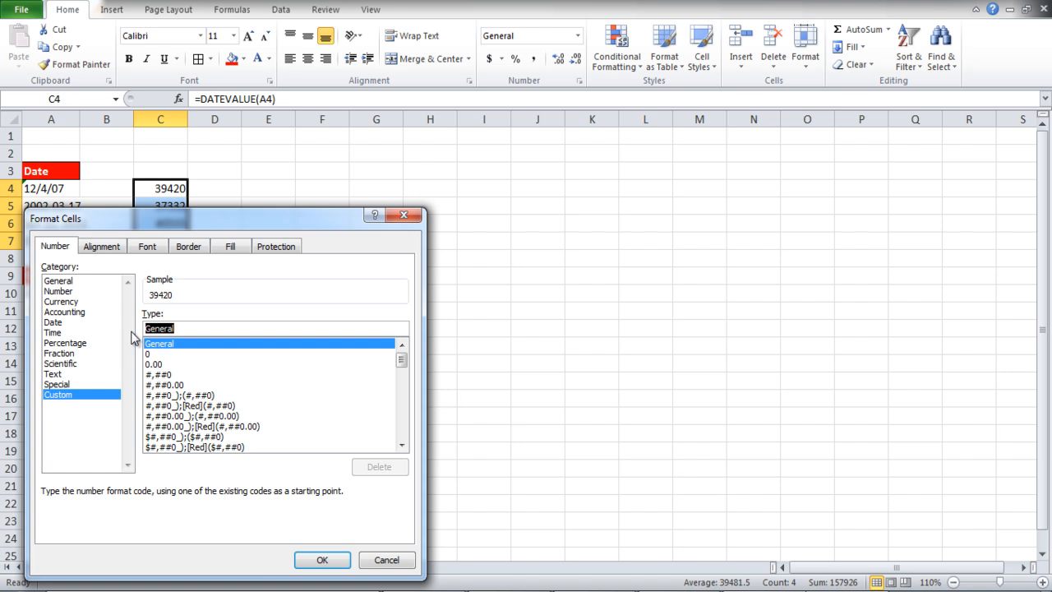
Apply the custom number format dd/mm/yy to the converted dates in C4:C7
type("dd/mm/")
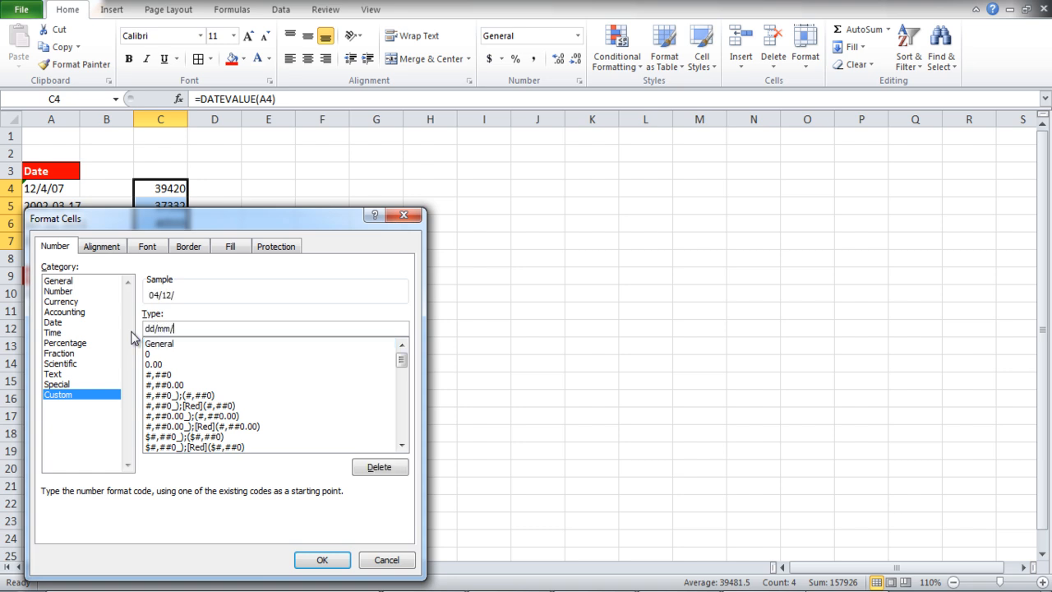
type("yy")
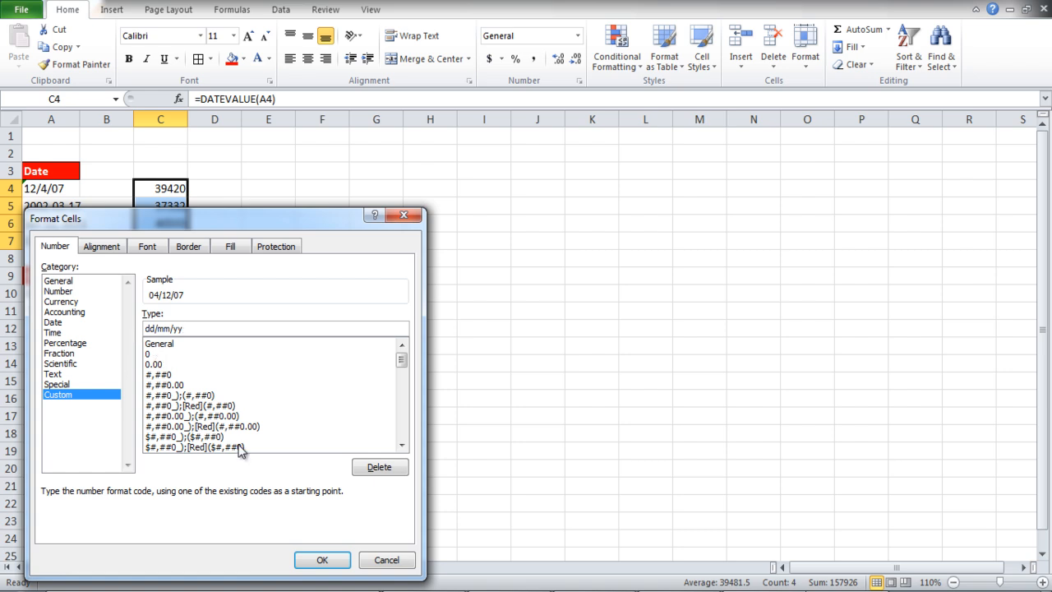
left_click(322, 560)
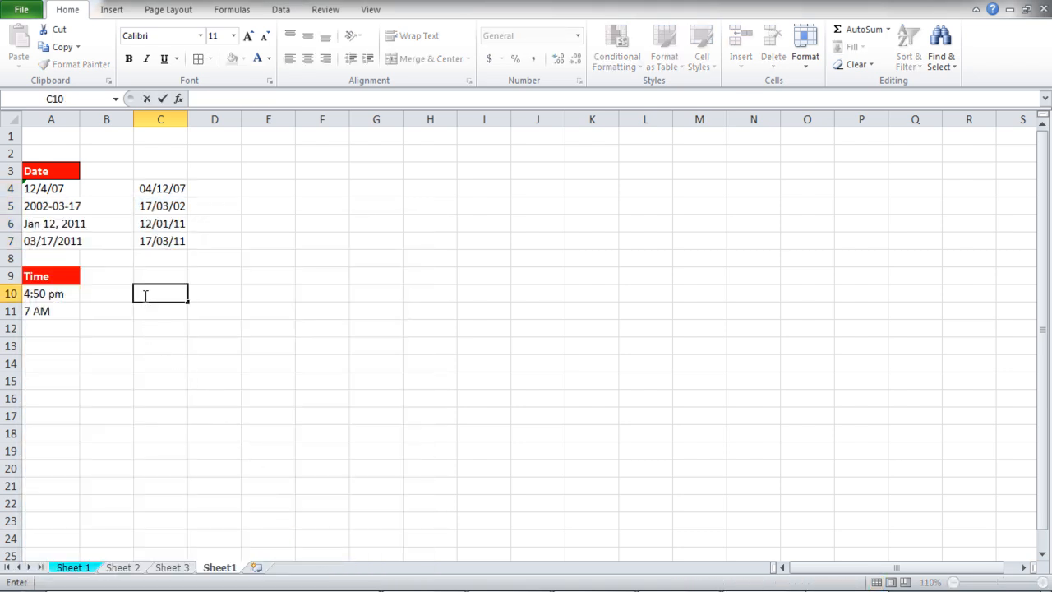
Enter =TIMEVALUE(A10) in C10 to convert the text time into a decimal value
type("=time")
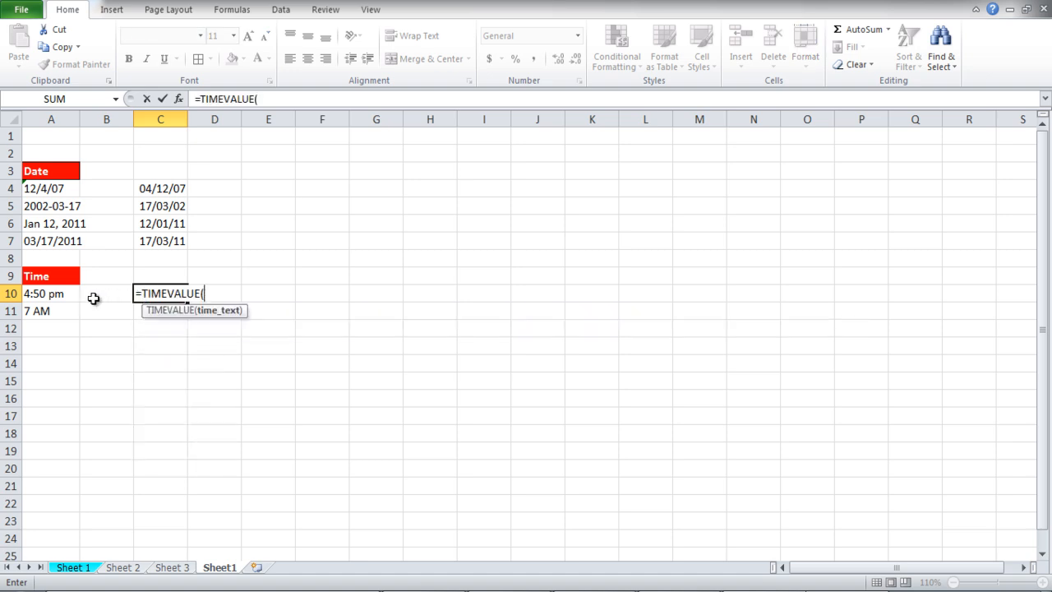
left_click(51, 293)
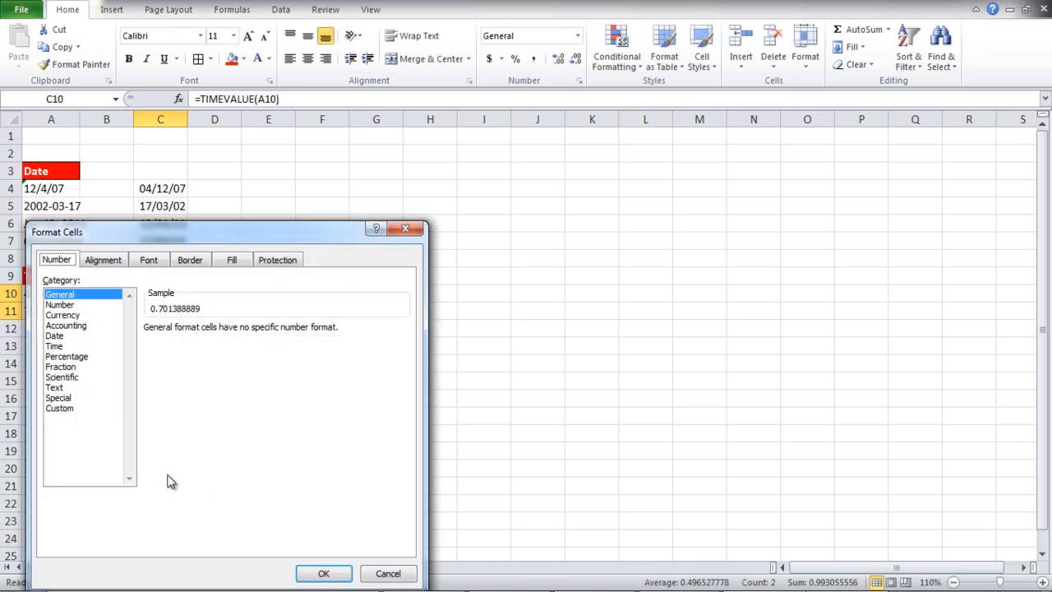
Choose the Time category in Format Cells, previewing the result as 4:50:00 PM
left_click(53, 345)
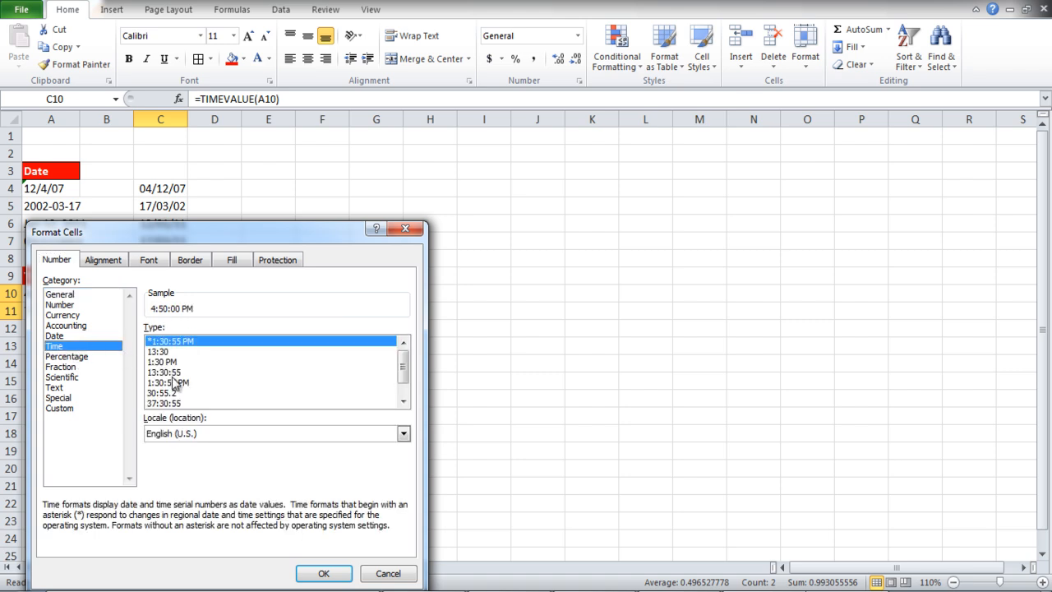